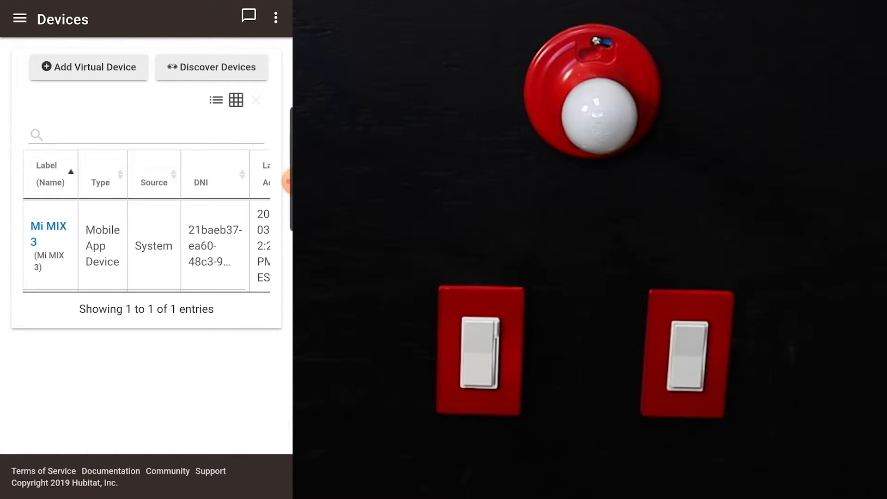
Begin device discovery and choose Z-Wave as the device type.
left_click(212, 66)
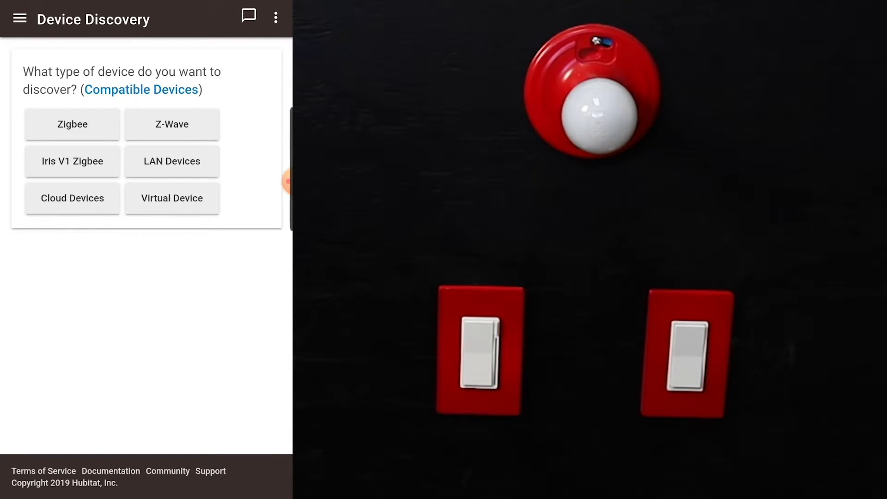
left_click(171, 124)
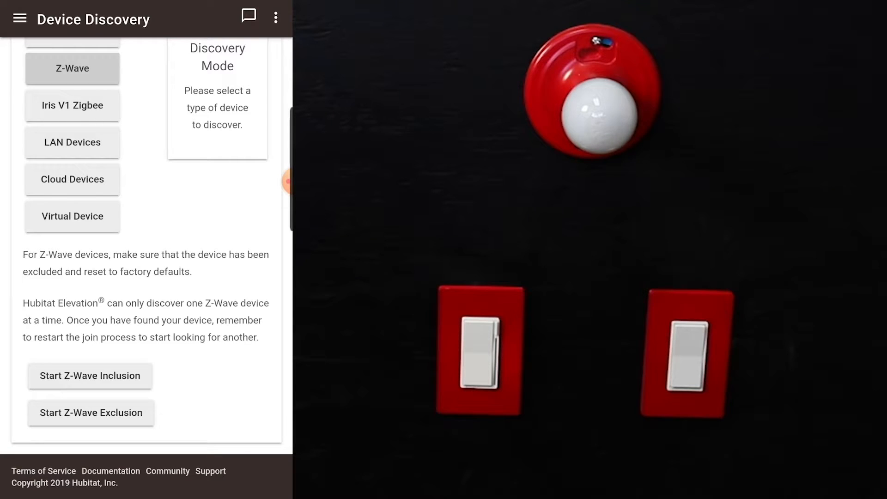
Put the hub into Z-Wave inclusion mode to pair the dimmer.
left_click(89, 376)
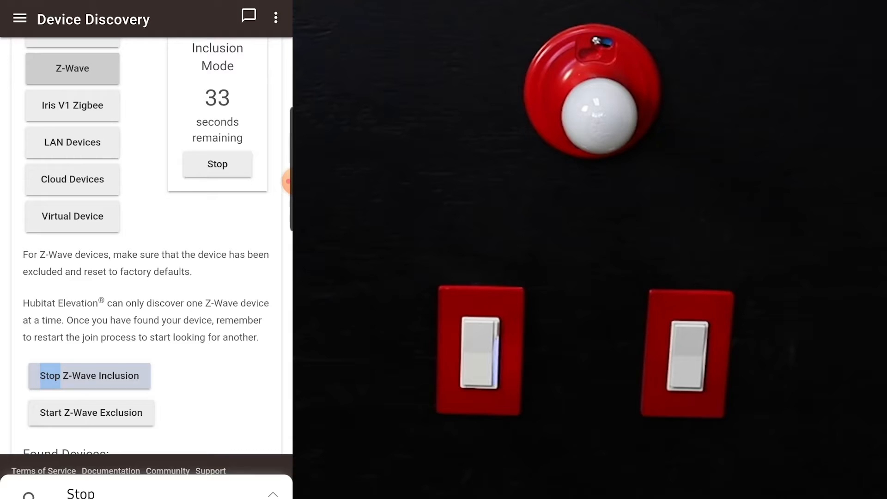
Reach the found Inovelli Dimmer Red Series LZW31-SN and start editing its label.
scroll("down", 3)
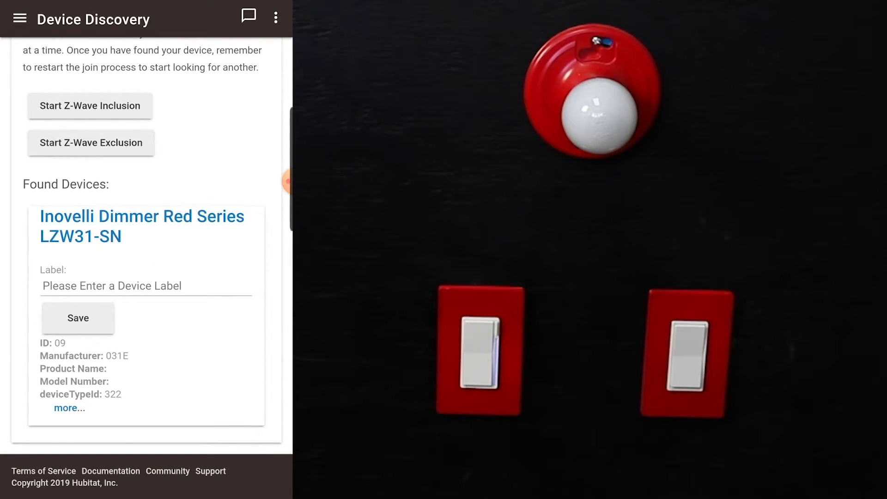
left_click(146, 286)
type("test rs dimmer")
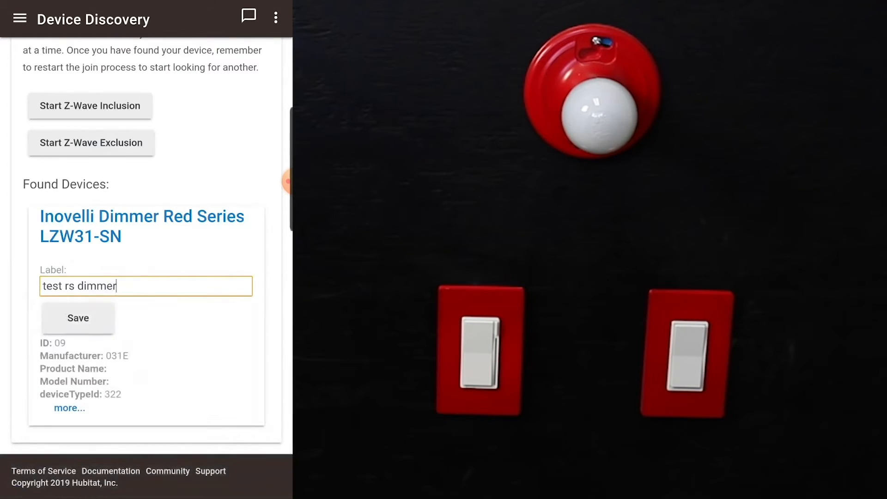
Save the 'test rs dimmer' label for the Inovelli dimmer and go to navigation.
left_click(77, 317)
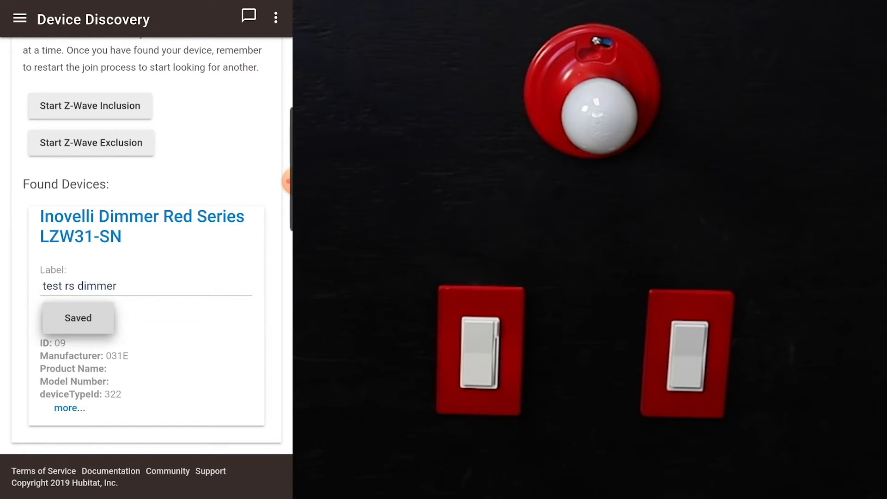
left_click(20, 18)
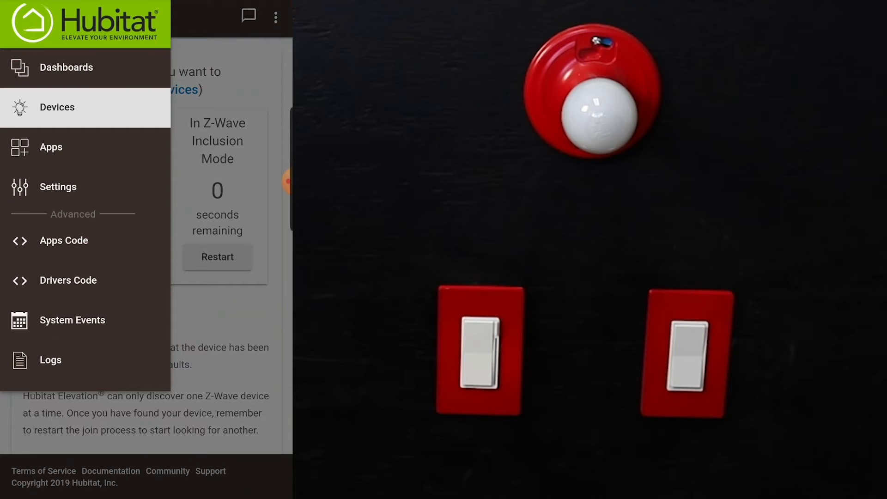
Go to the Devices list and load the 'test rs dimmer' device page.
left_click(57, 108)
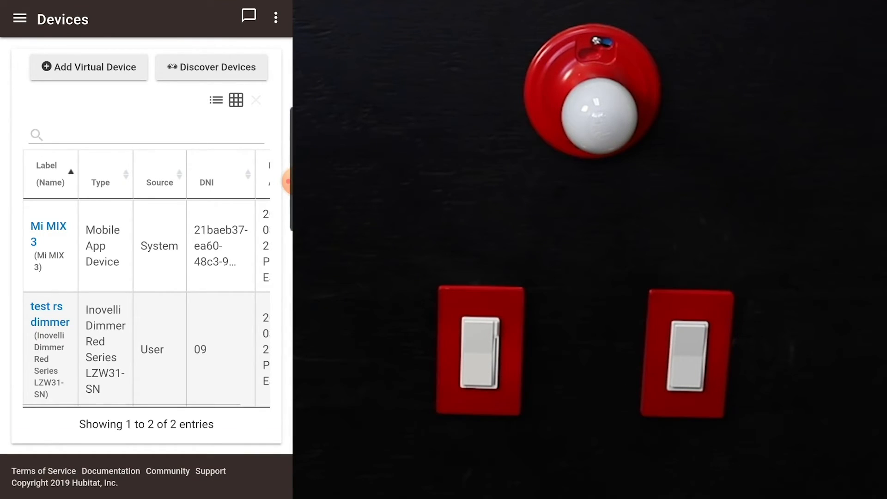
left_click(48, 314)
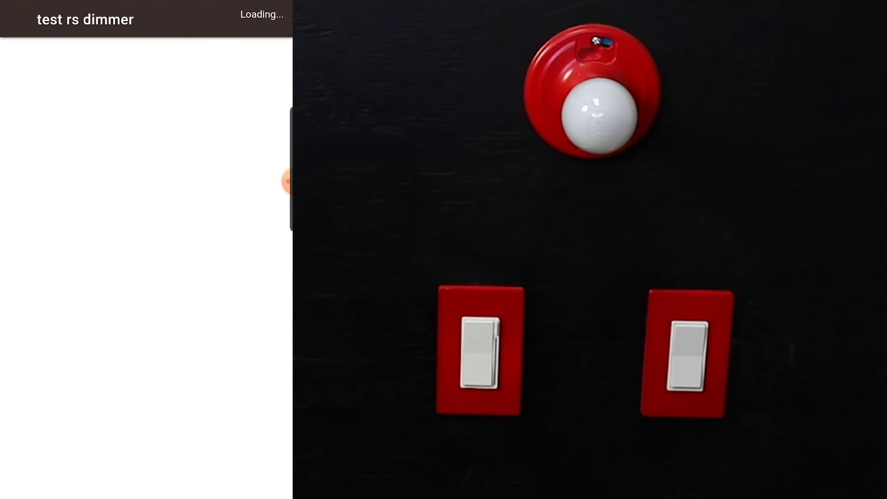